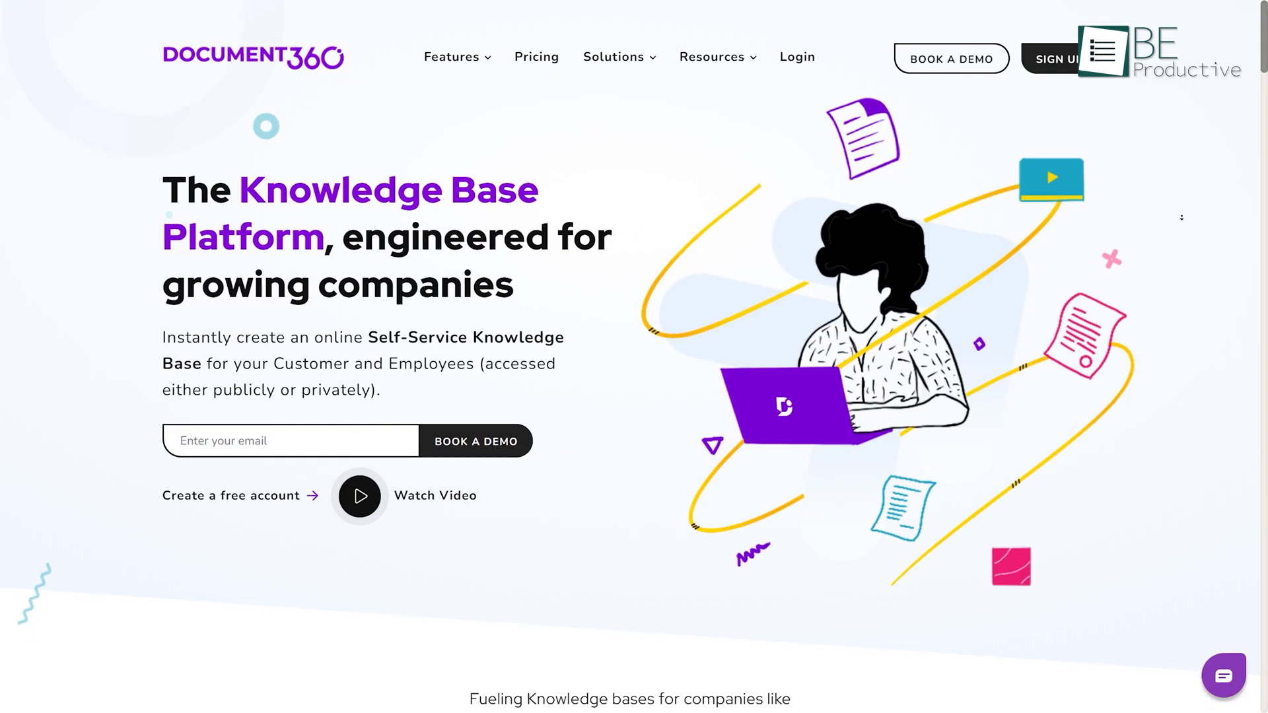
Scroll the General settings of the Marketing video knowledge base to its delete options
{"action": "scroll", "scroll_direction": "down", "scroll_amount": 3}
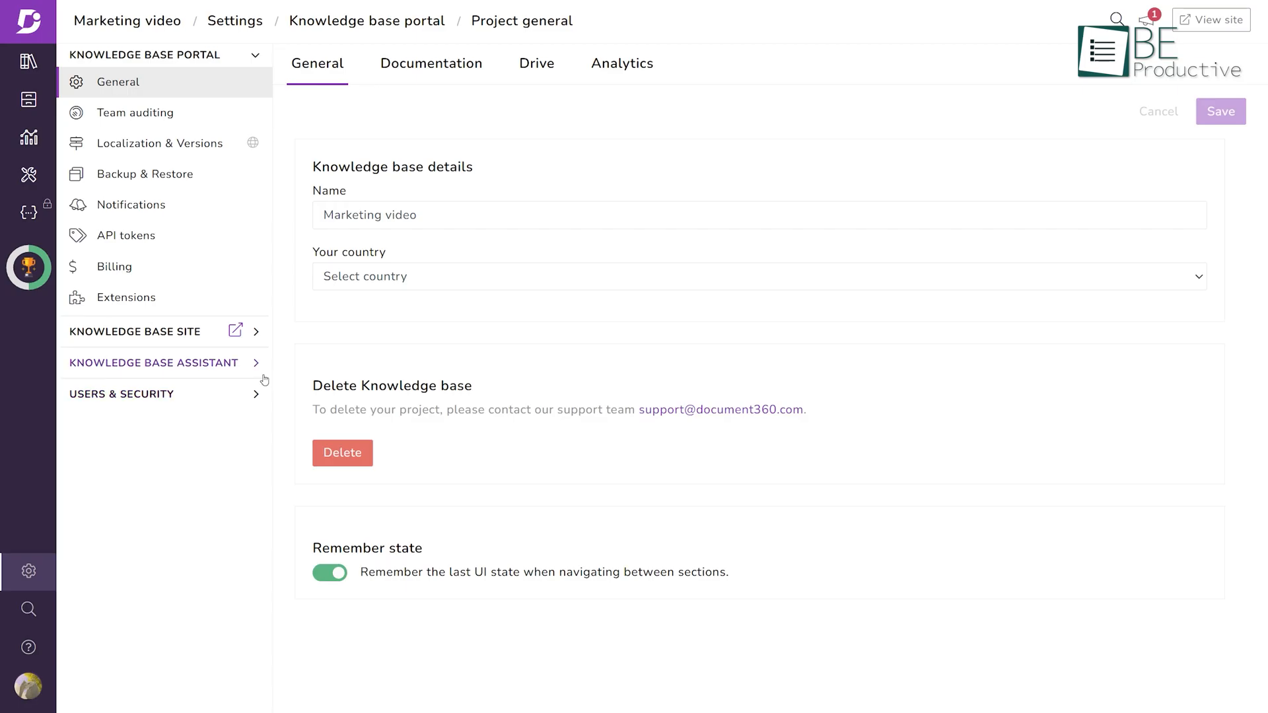
Choose the WYSIWYG(HTML) editor, then view Localization & Versions listing English v1 main
{"action": "left_click", "coordinate": [1211, 20]}
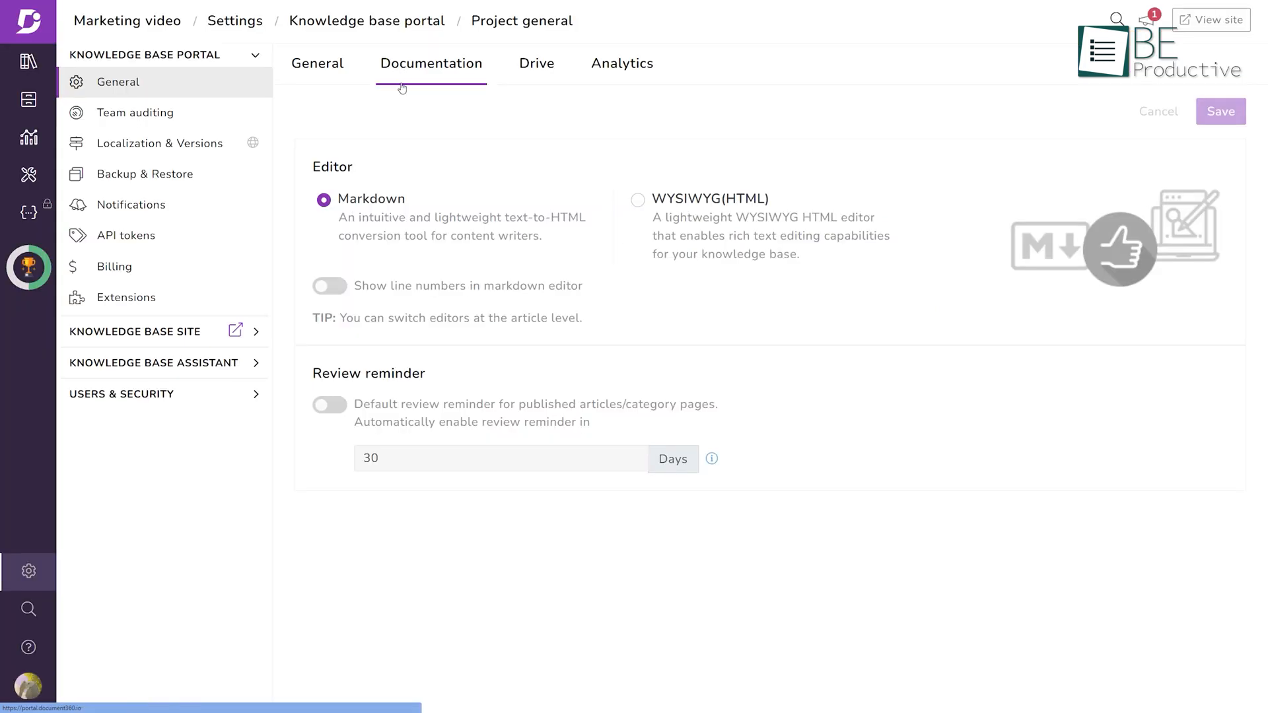
{"action": "left_click", "coordinate": [638, 199]}
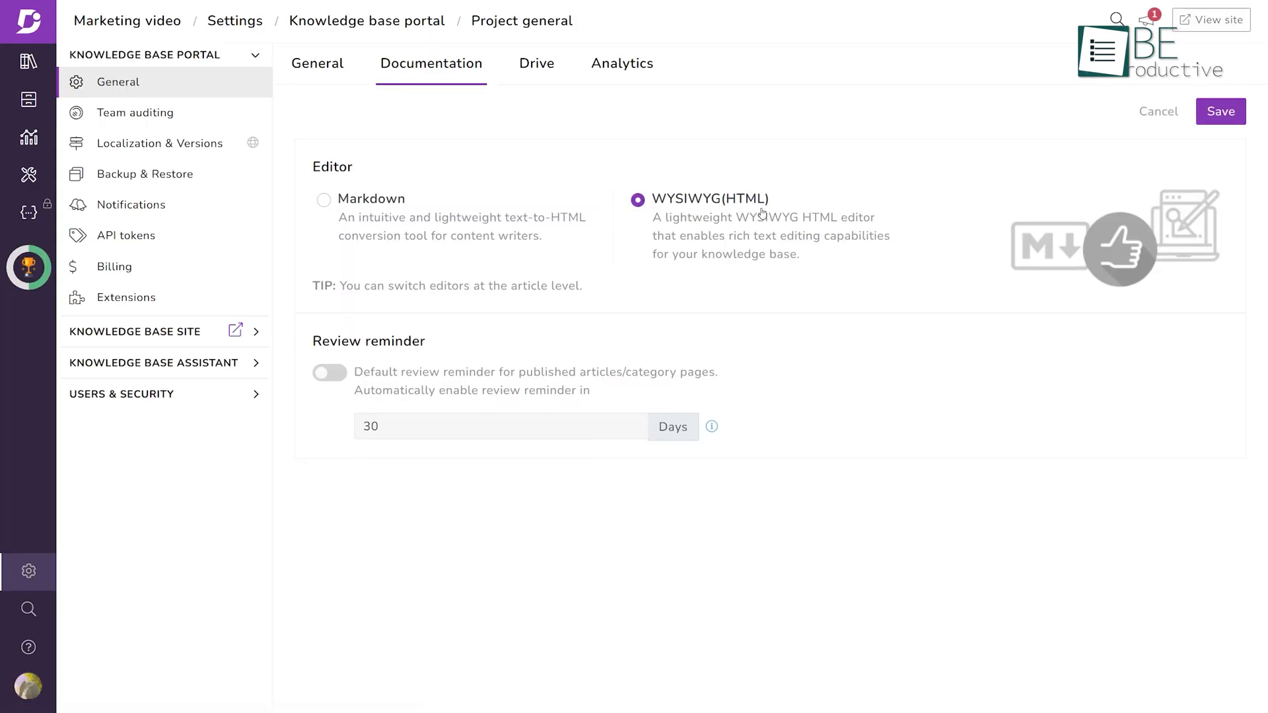
{"action": "left_click", "coordinate": [323, 200]}
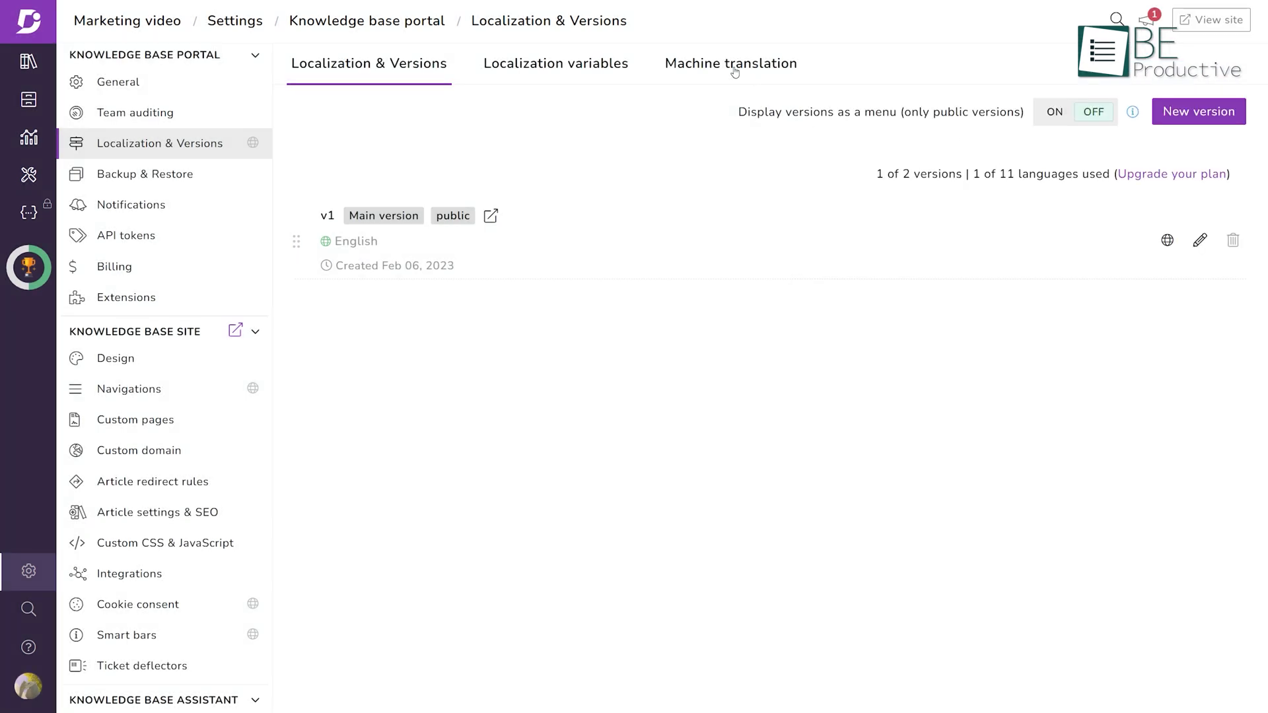
Check the machine translation allowance, then view the knowledge base site Integrations page with none added
{"action": "left_click", "coordinate": [729, 63]}
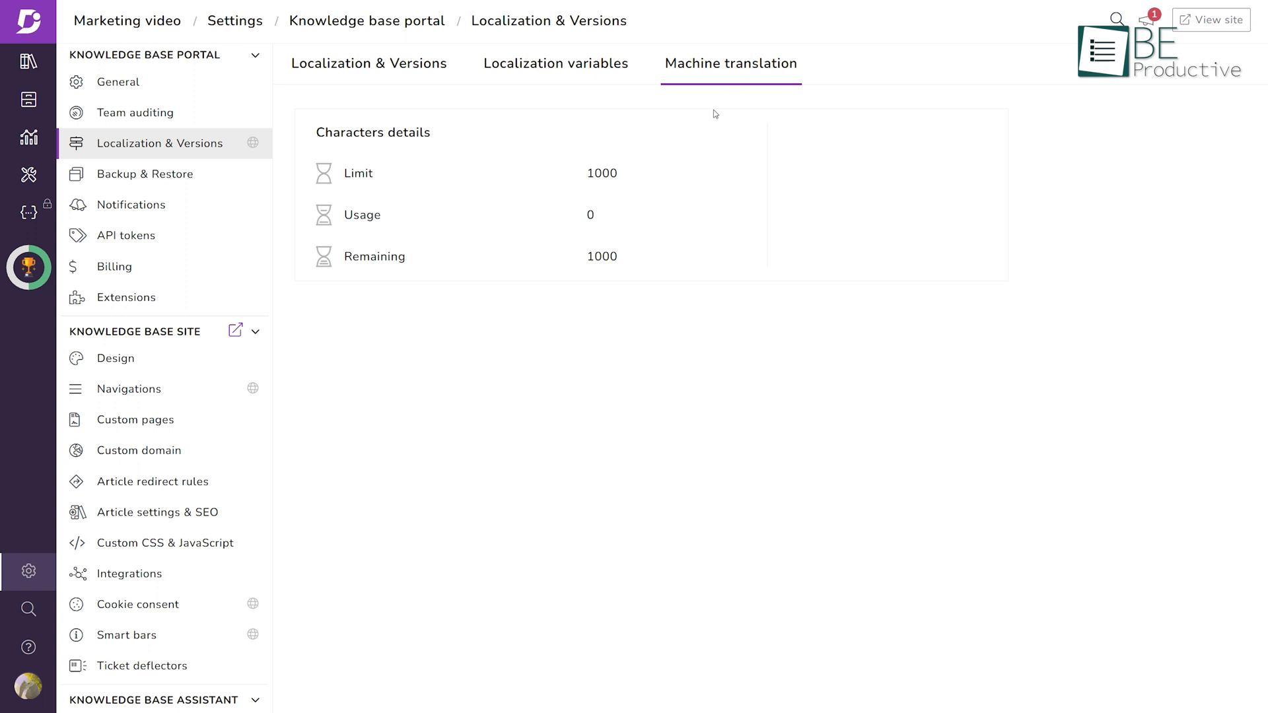
{"action": "left_click", "coordinate": [141, 665]}
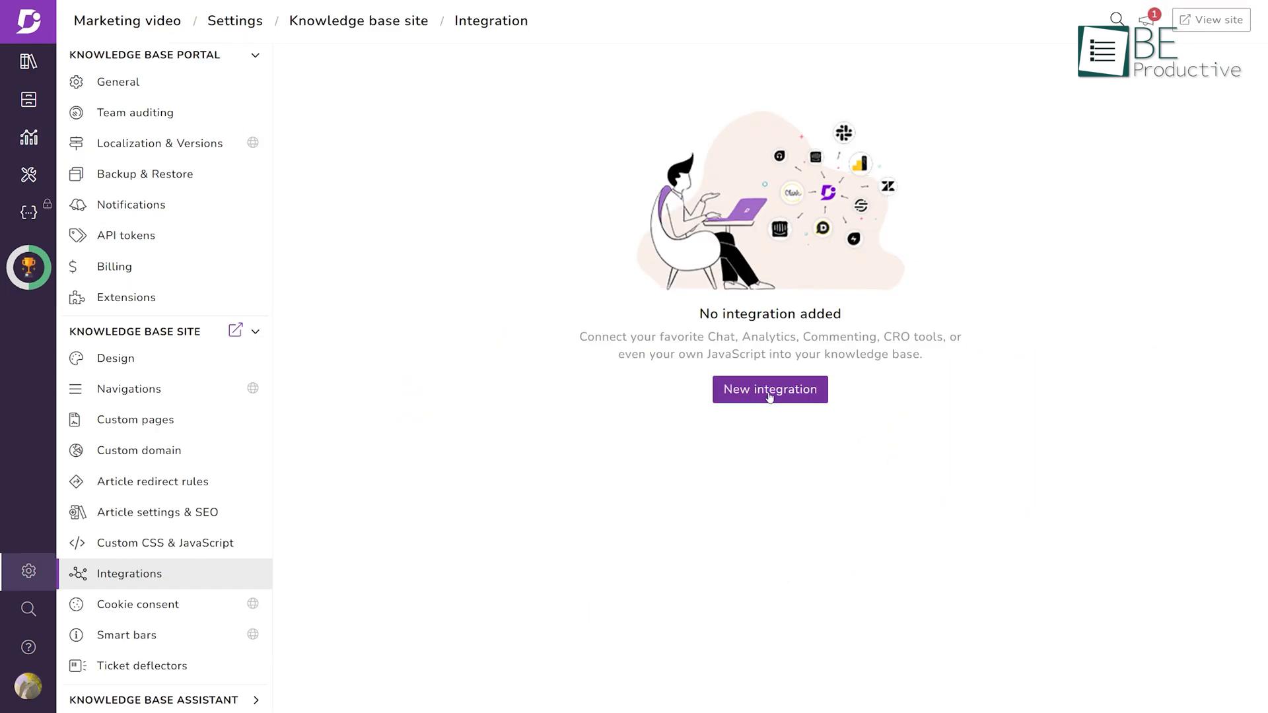
{"action": "left_click", "coordinate": [769, 389]}
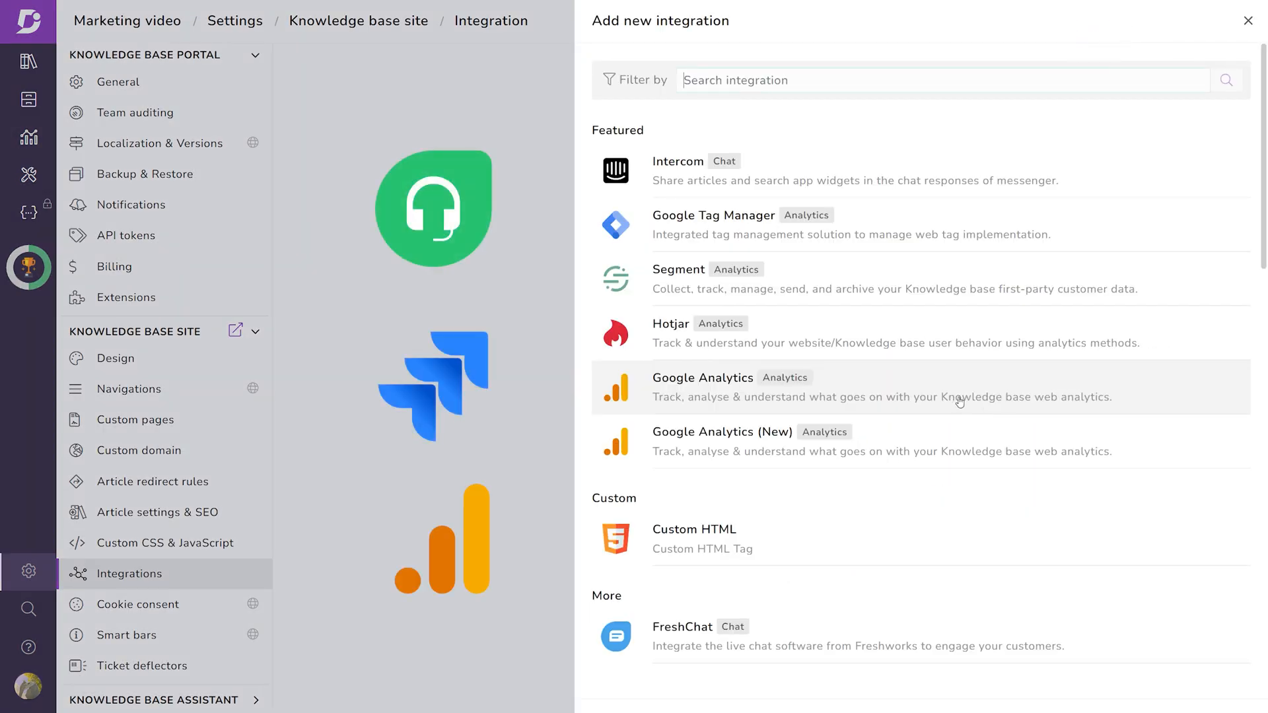
{"action": "left_click", "coordinate": [1248, 20]}
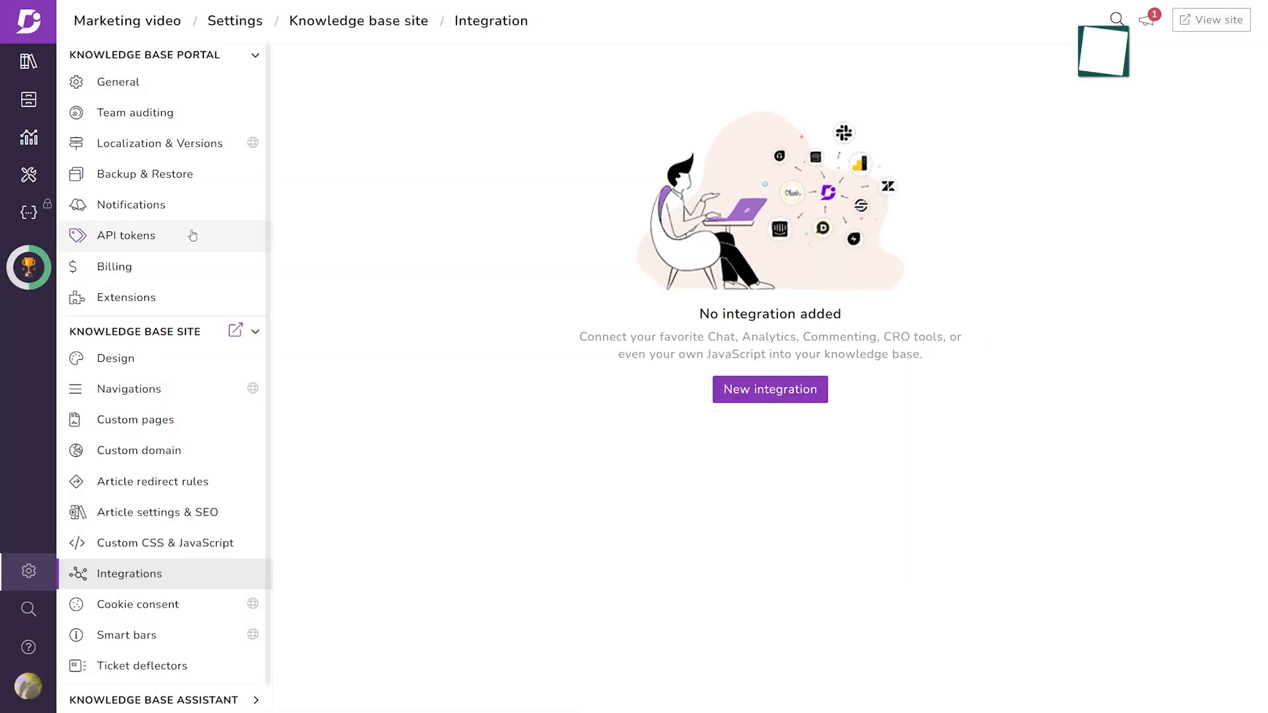
{"action": "left_click", "coordinate": [125, 235]}
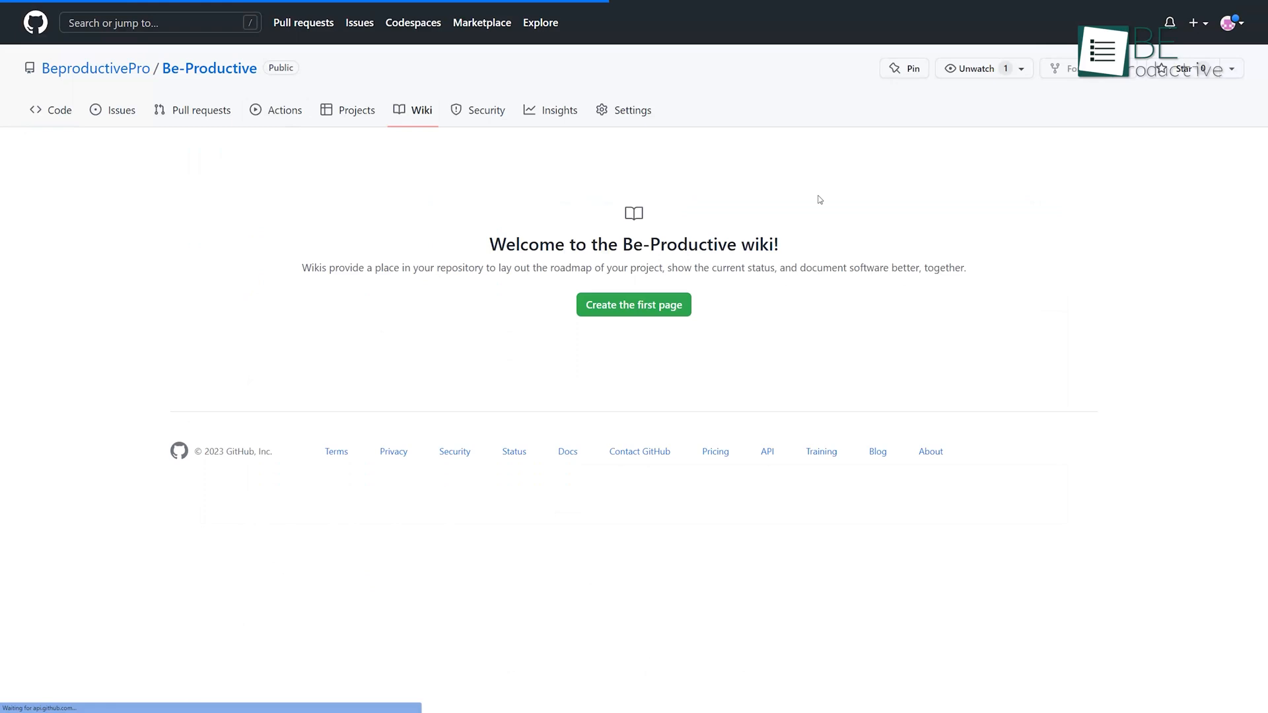
Go to the Be-Productive wiki and enter 'ipsum.' in the new-repository form
{"action": "left_click", "coordinate": [633, 305]}
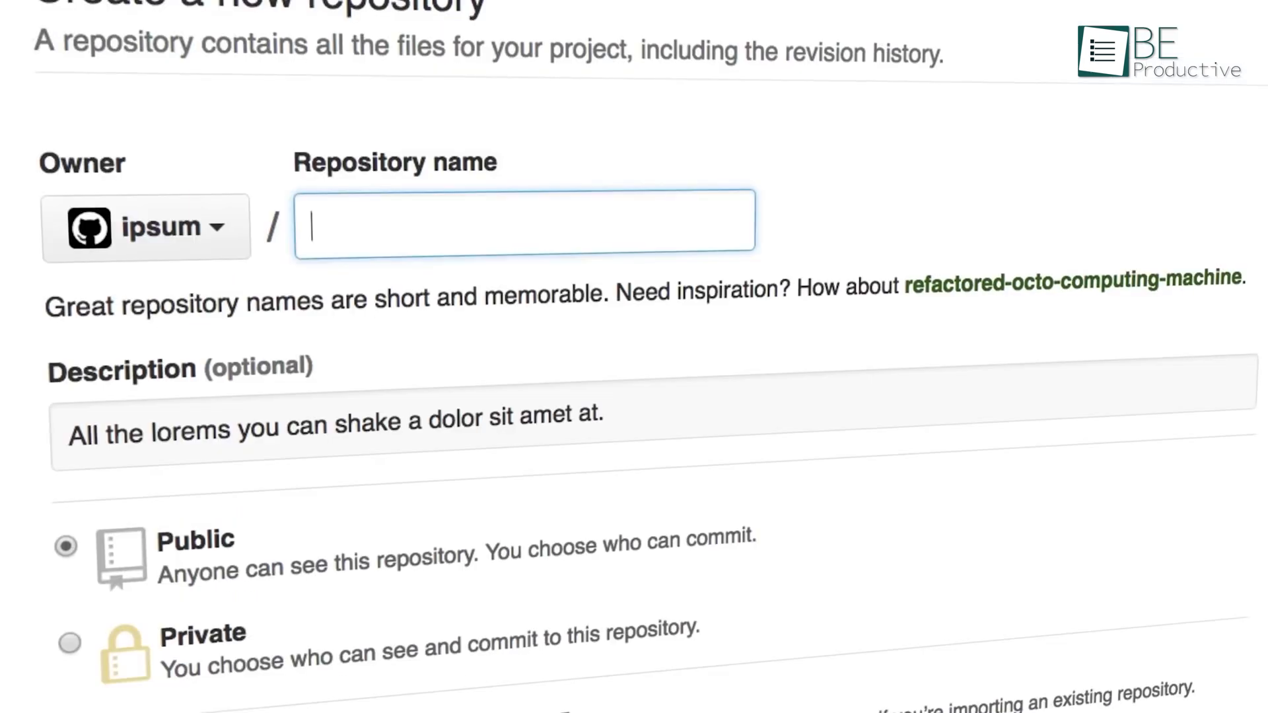
{"action": "type", "text": "ipsum."}
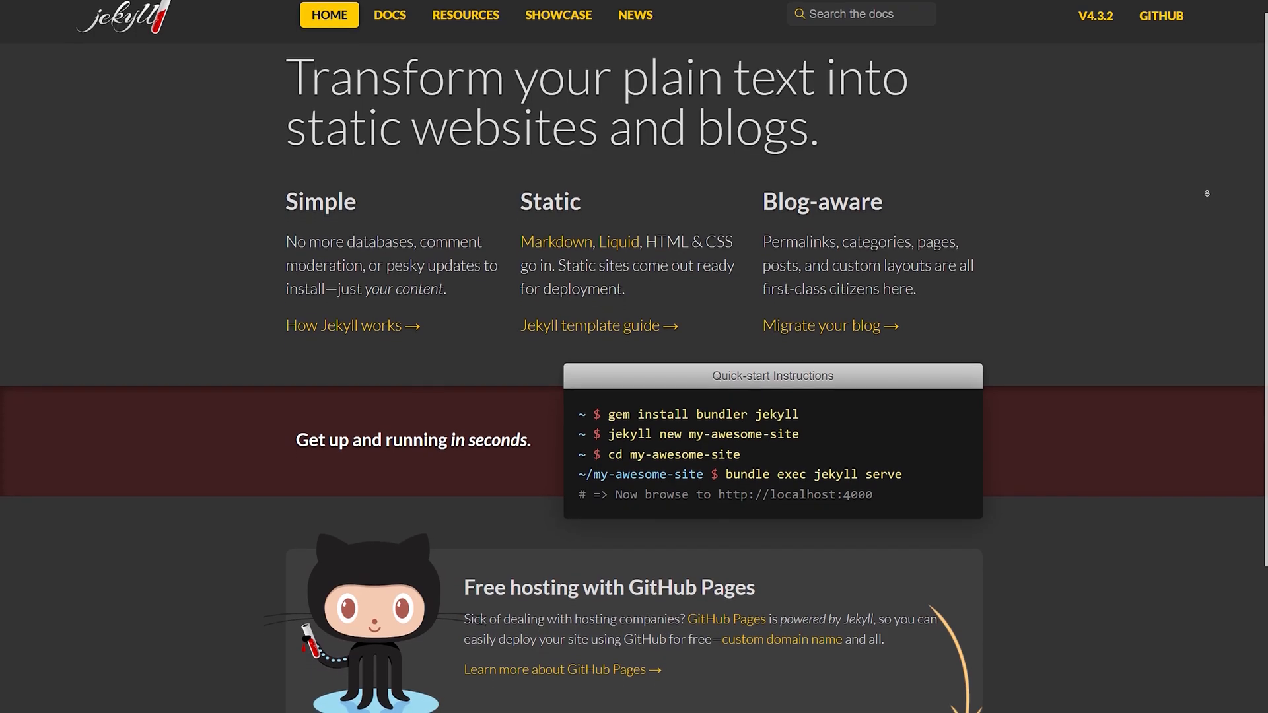
Scroll the Jekyll homepage to the GitHub Pages hosting section, then head to the GitHub Marketplace
{"action": "scroll", "scroll_direction": "down", "scroll_amount": 3}
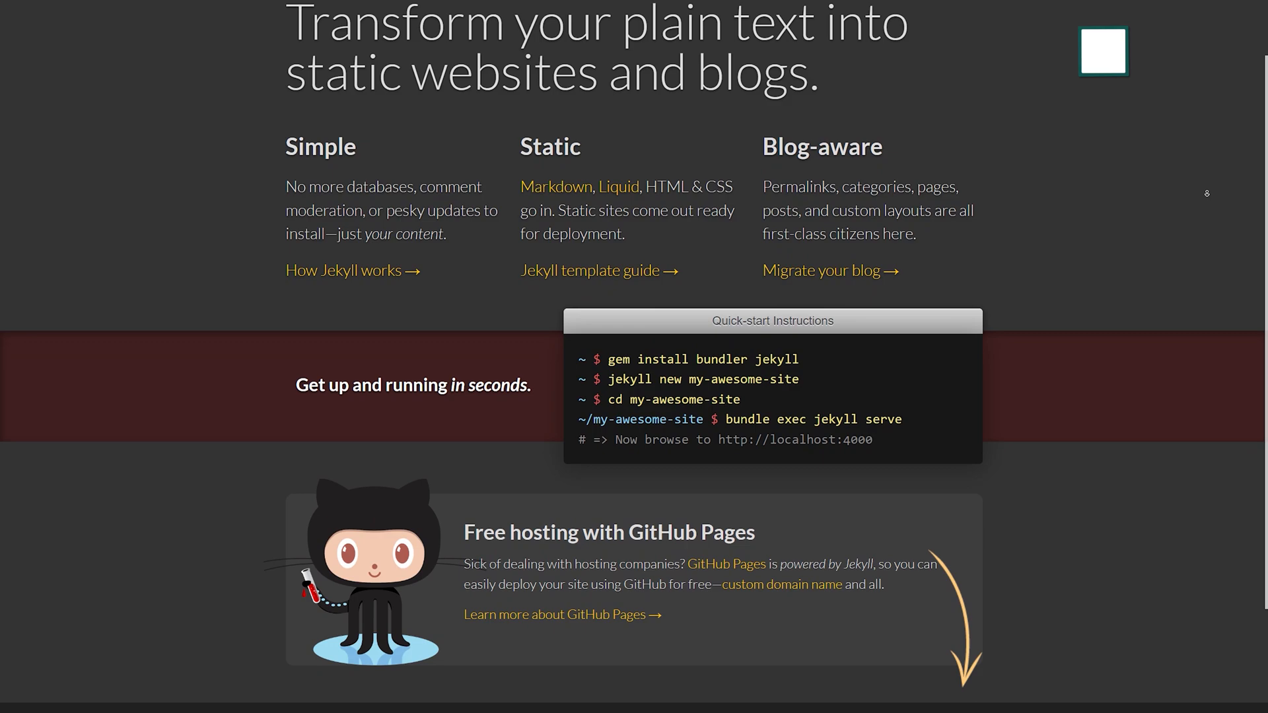
{"action": "scroll", "scroll_direction": "down", "scroll_amount": 3}
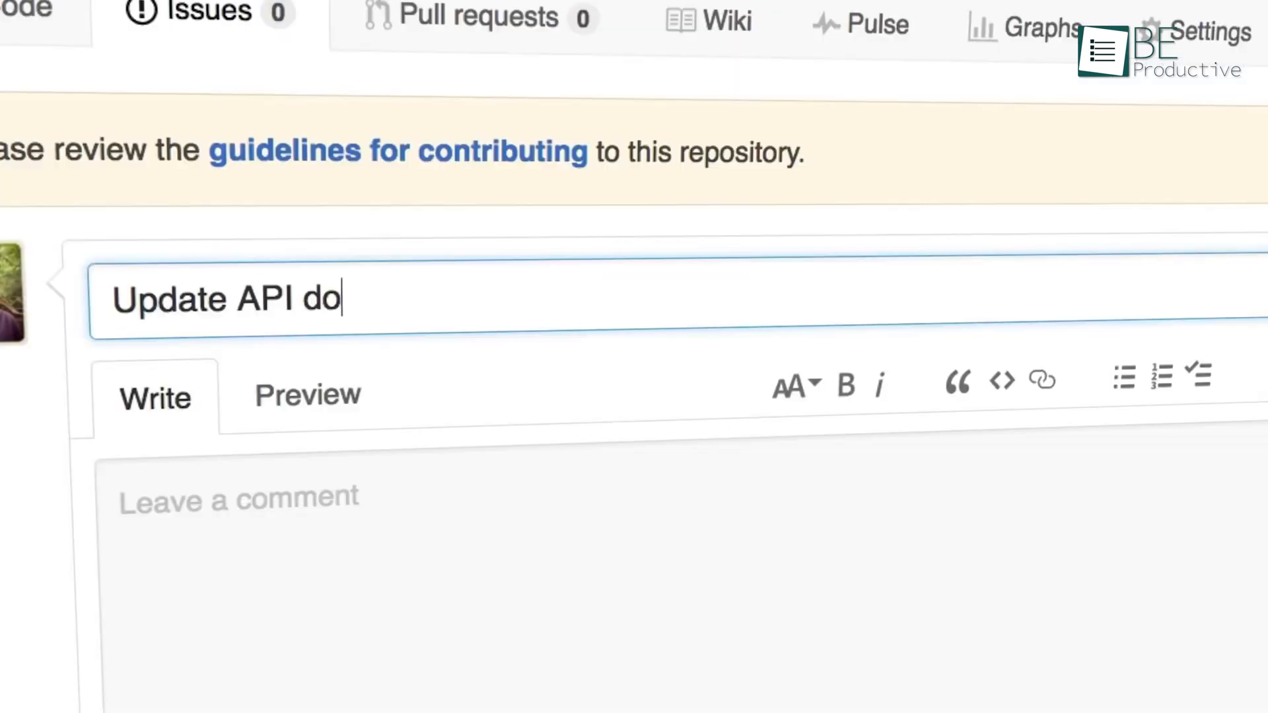
{"action": "left_click", "coordinate": [1067, 145]}
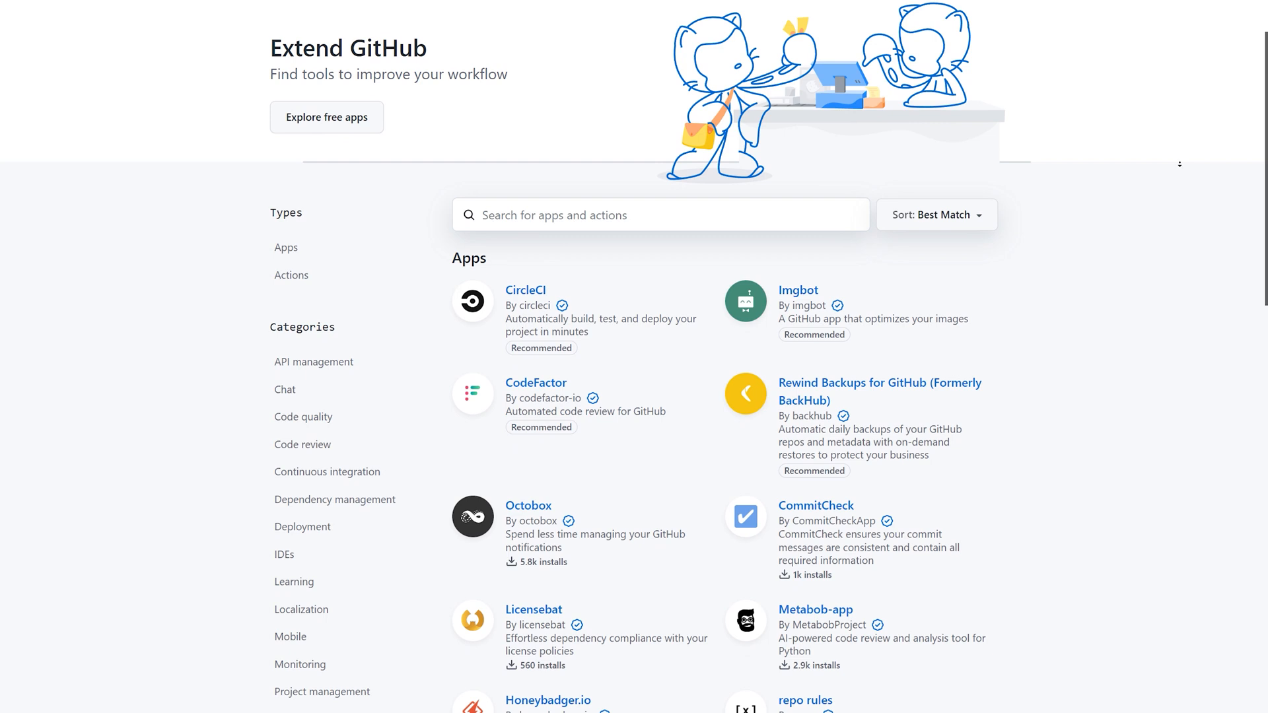
Scroll through GitHub's Free, Team and Enterprise plan comparison
{"action": "scroll", "scroll_direction": "down", "scroll_amount": 3}
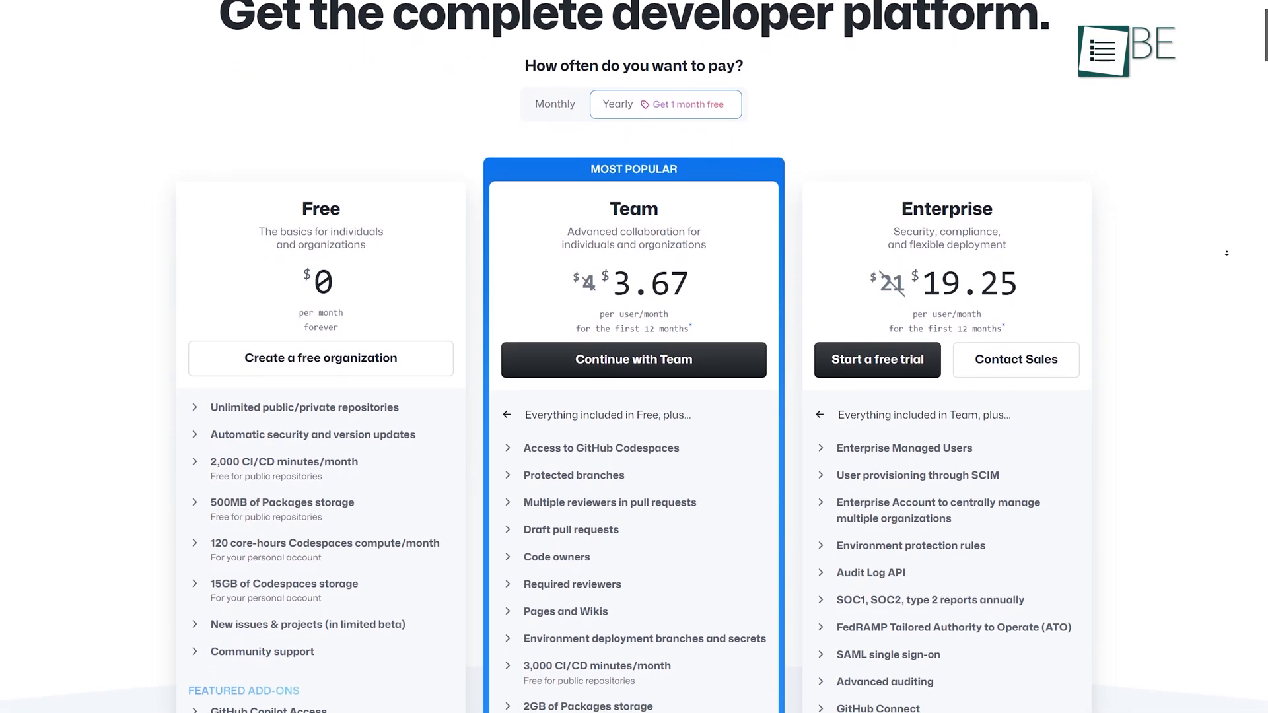
{"action": "scroll", "scroll_direction": "down", "scroll_amount": 3}
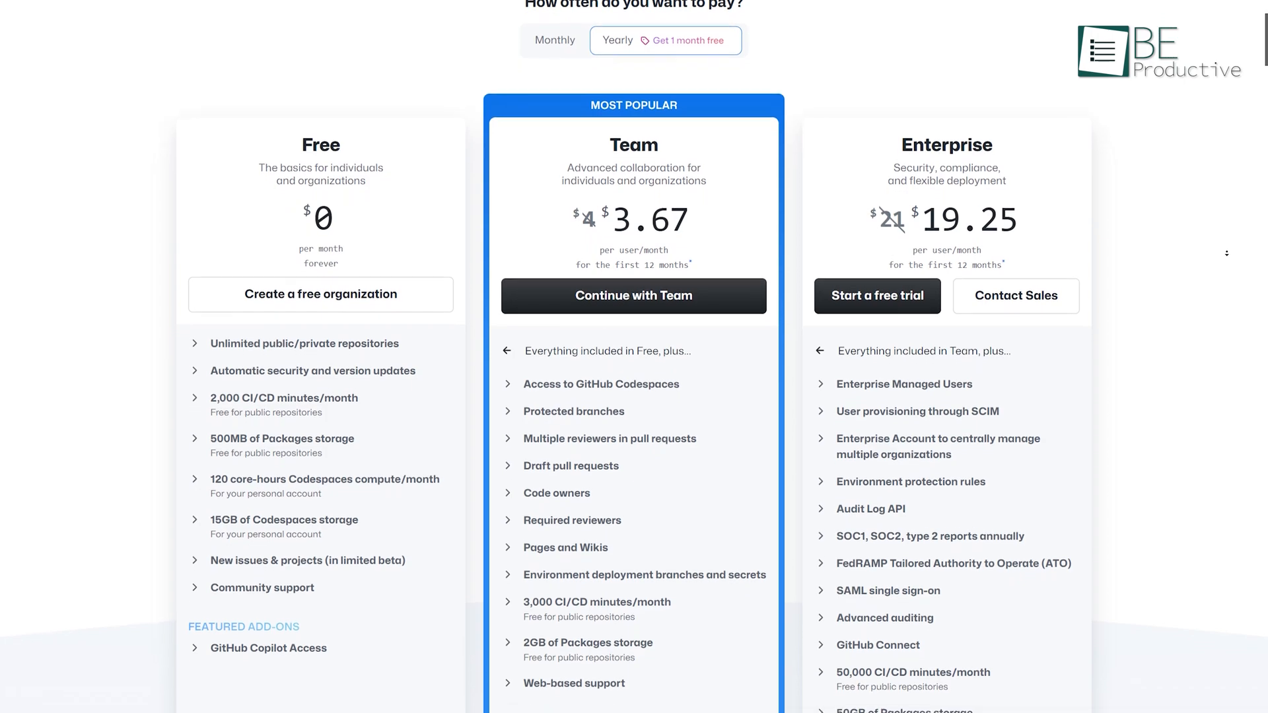
{"action": "scroll", "scroll_direction": "down", "scroll_amount": 3}
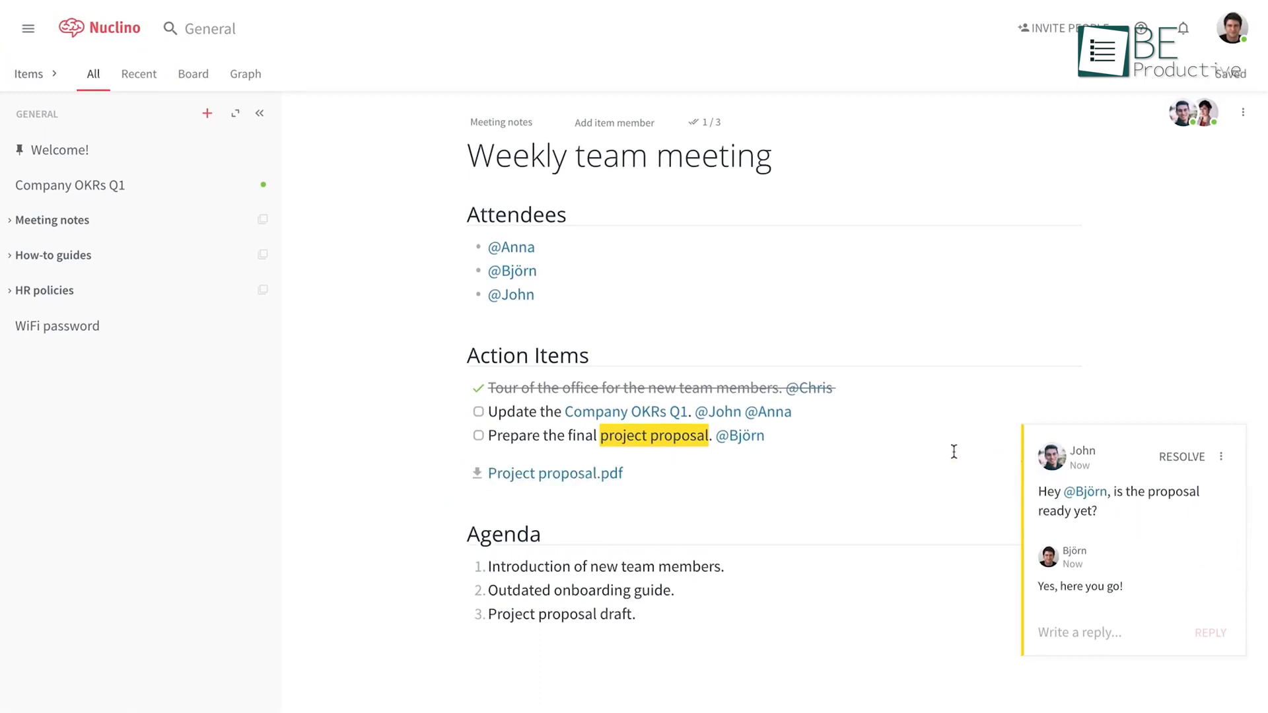
Expand Company information on the Company Wiki 'Welcome!' page to list its subpages
{"action": "left_click", "coordinate": [478, 434]}
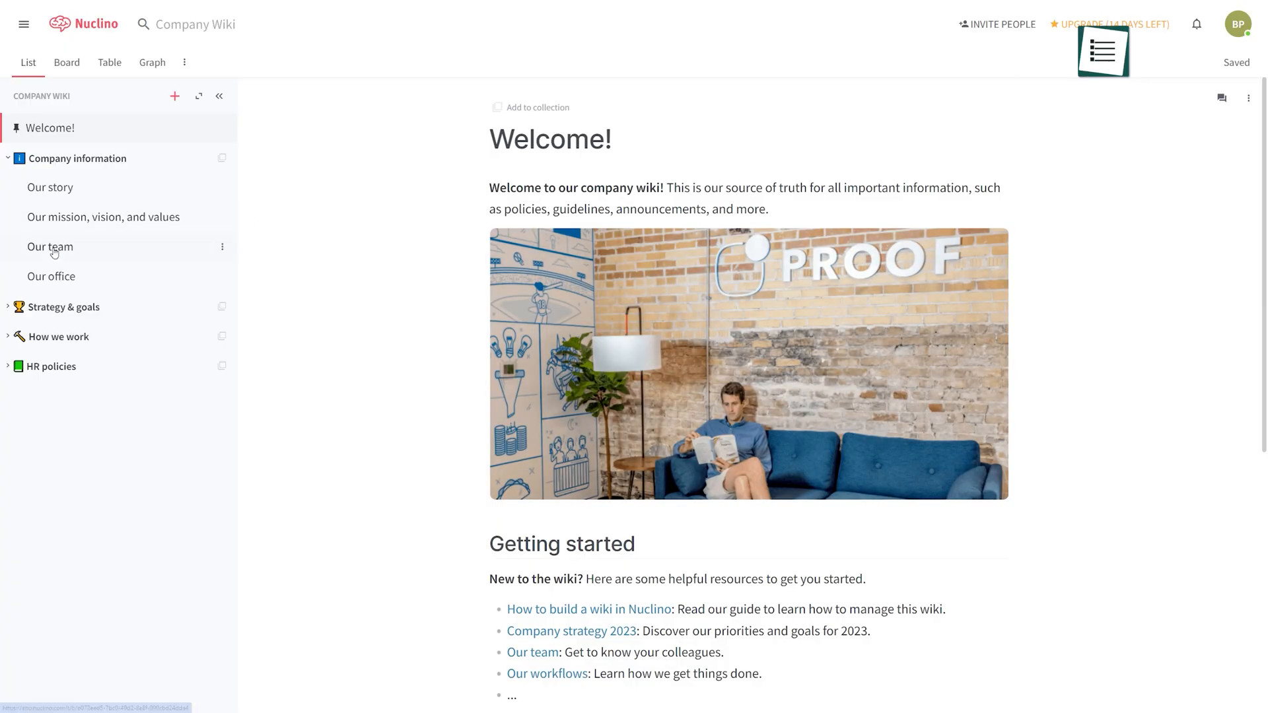
View the Our office and Our story pages, then go to Nuclino's pricing page
{"action": "left_click", "coordinate": [51, 276]}
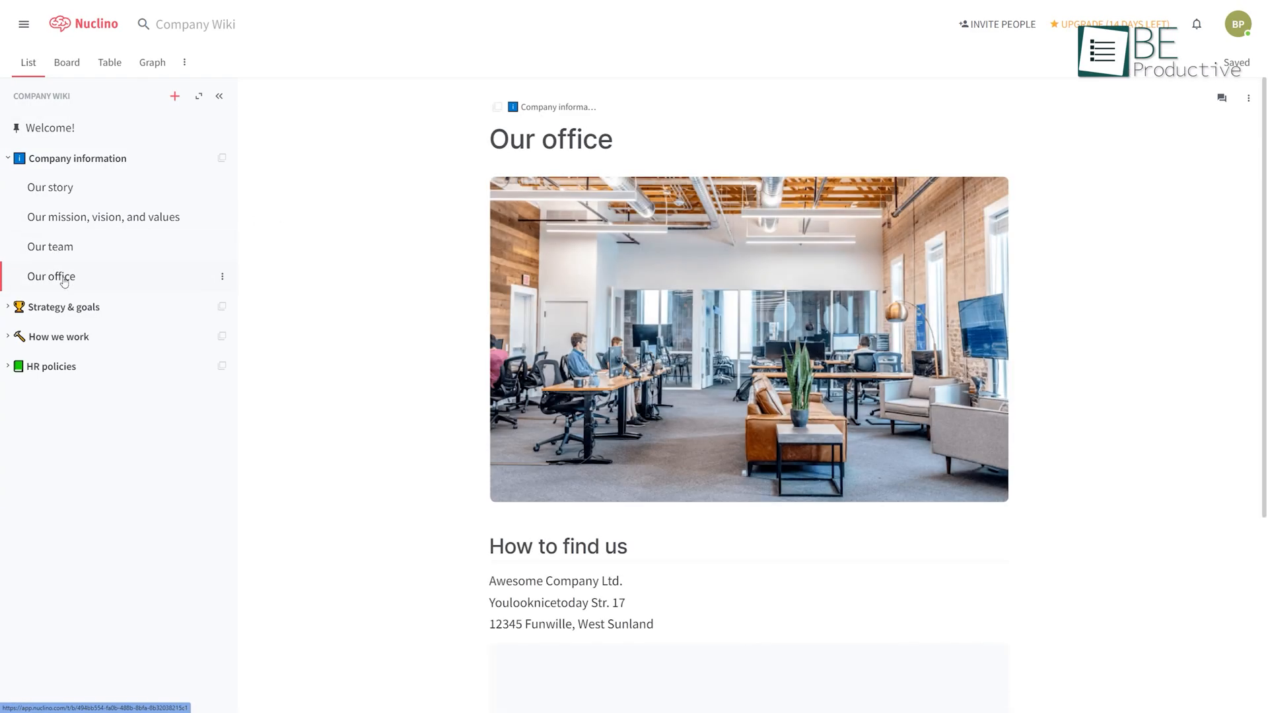
{"action": "left_click", "coordinate": [49, 187]}
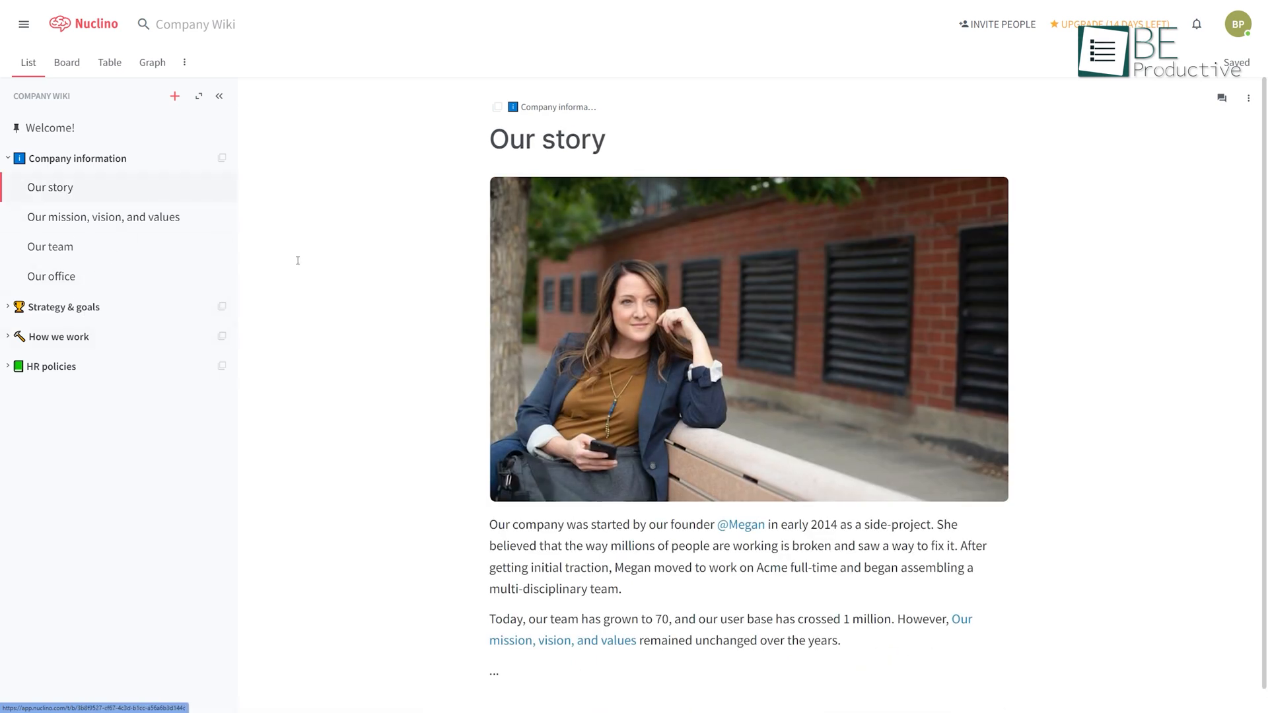
{"action": "left_click", "coordinate": [66, 62]}
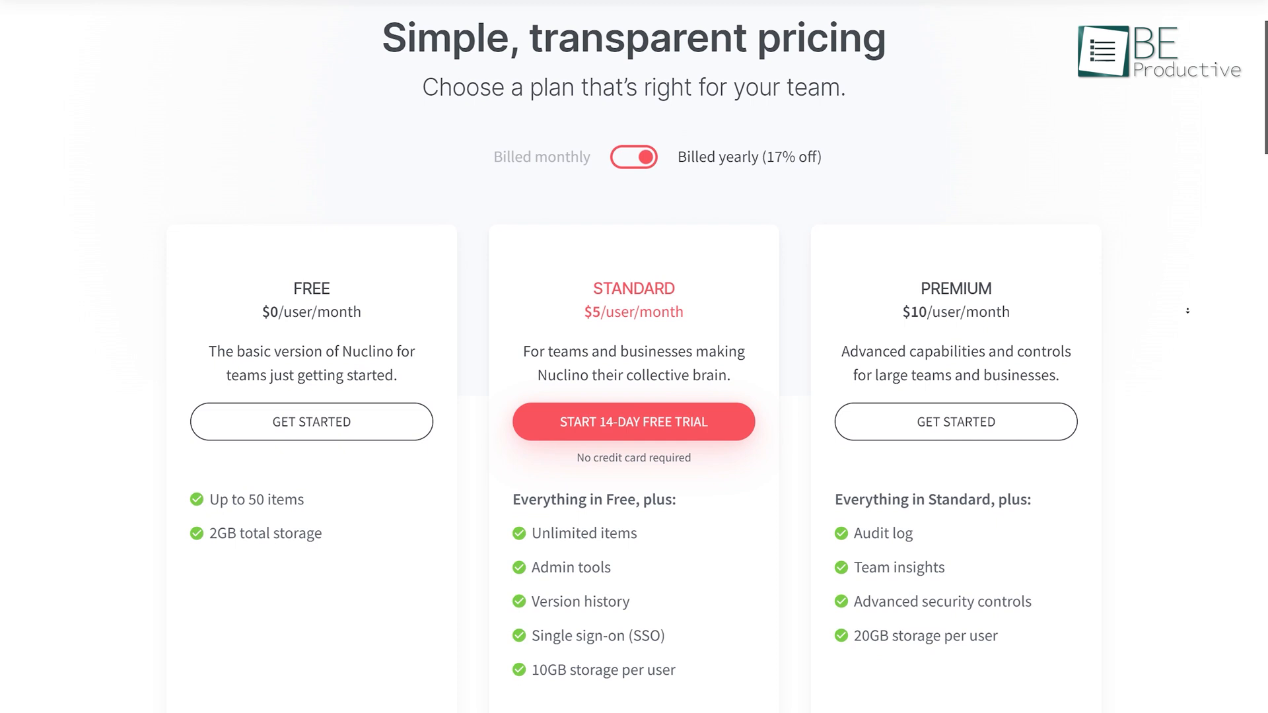
Scroll through the Free, Standard $5 and Premium $10 per-user plans billed yearly
{"action": "scroll", "scroll_direction": "down", "scroll_amount": 3}
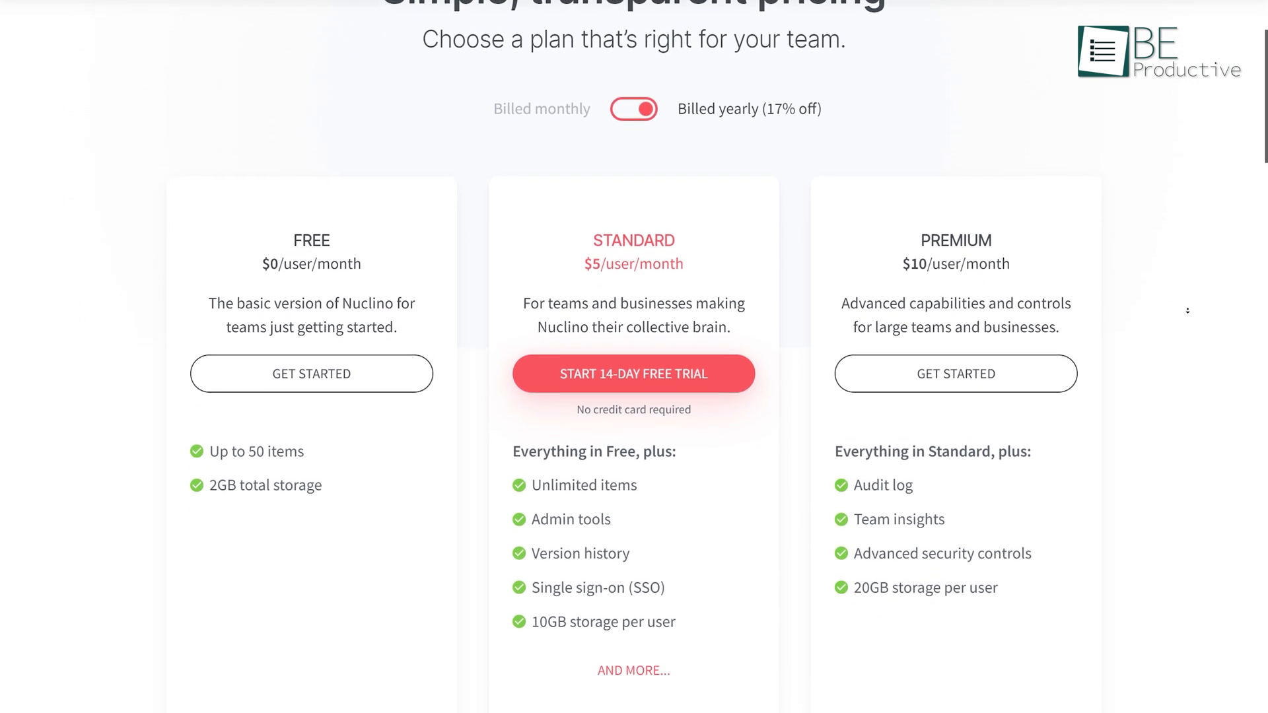
{"action": "scroll", "scroll_direction": "down", "scroll_amount": 3}
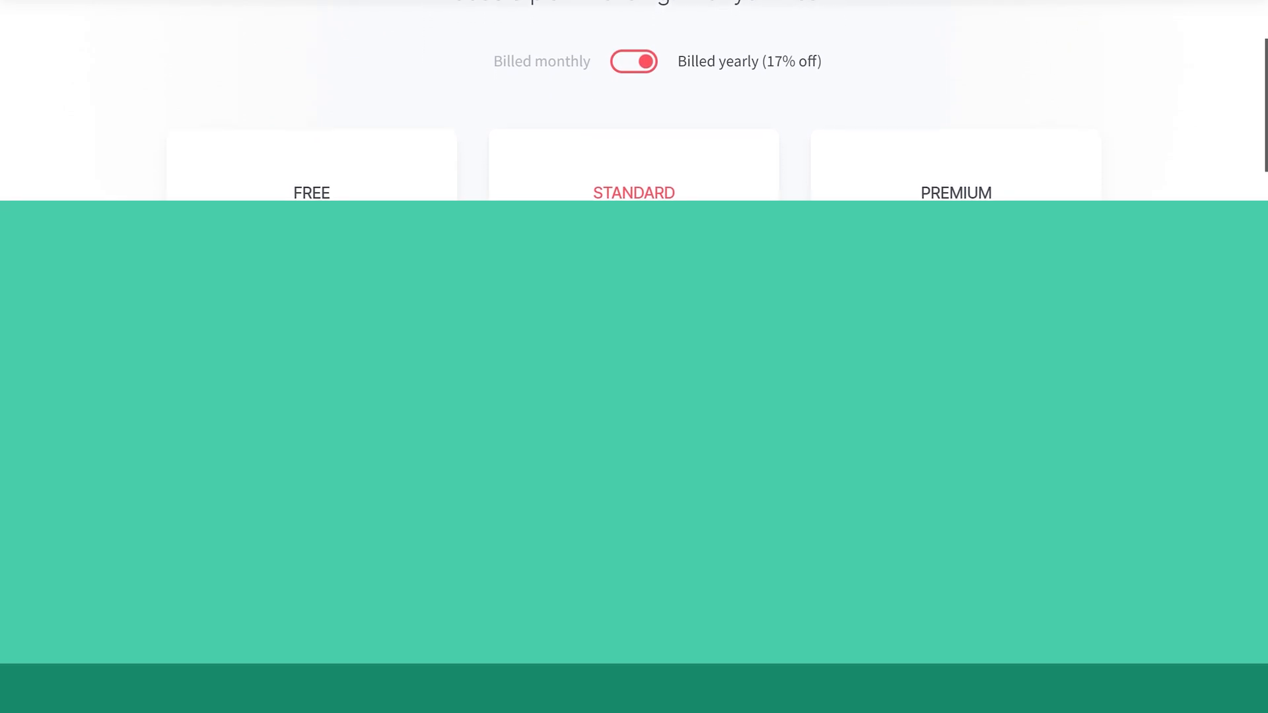